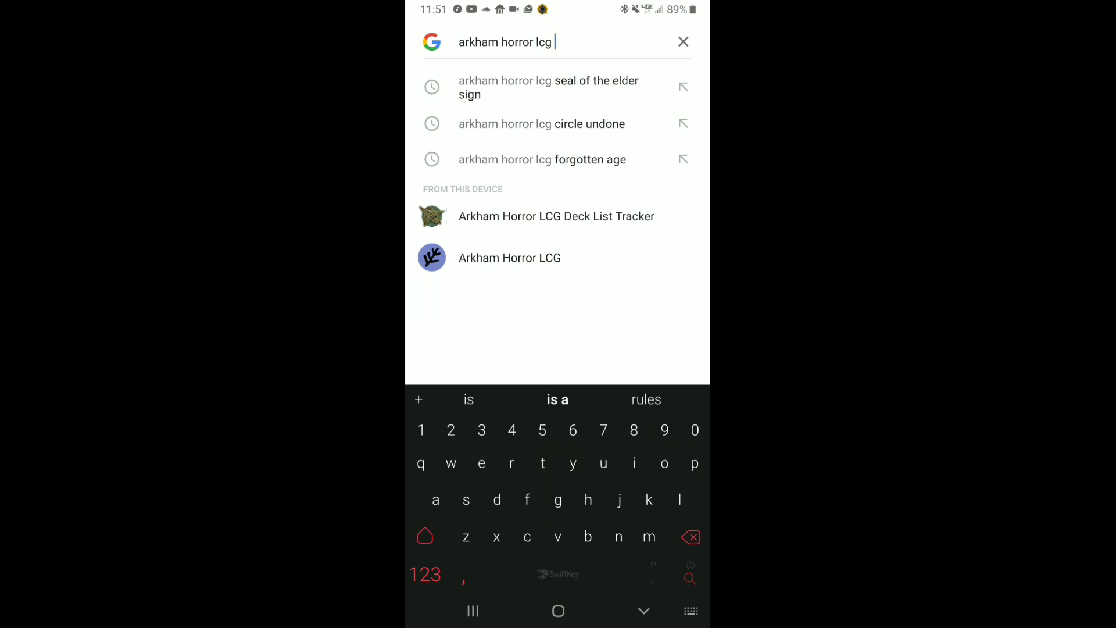
# - Search 'arkham horror lcg diana stanley', reach her ArkhamDB page, and bring up the card image download options
pyautogui.write('Dina')
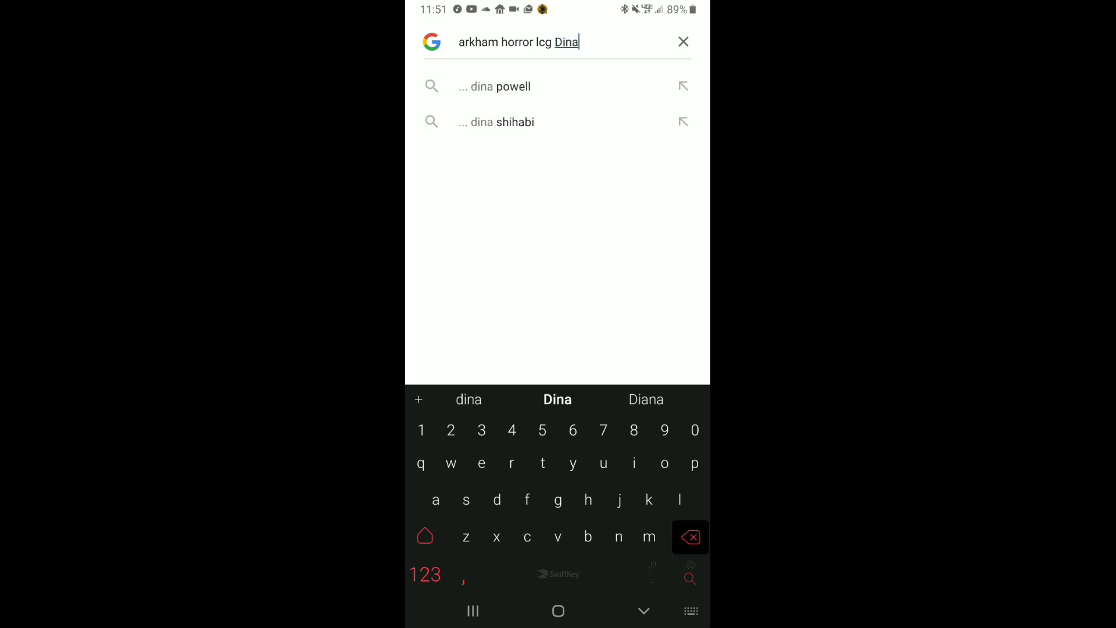
pyautogui.click(689, 536)
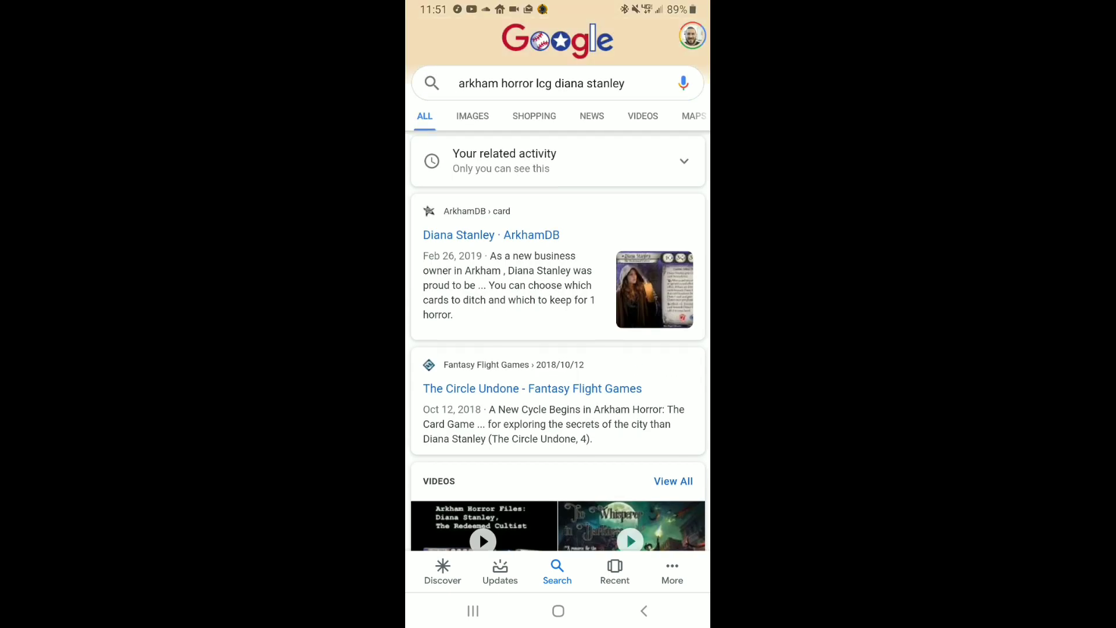
pyautogui.click(458, 235)
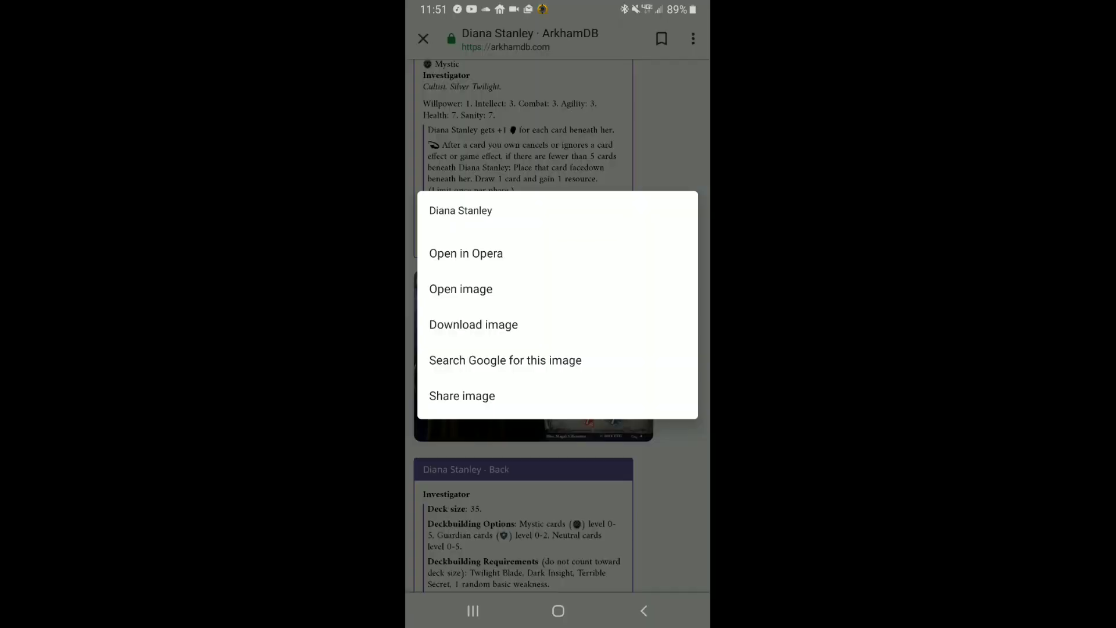
pyautogui.click(558, 611)
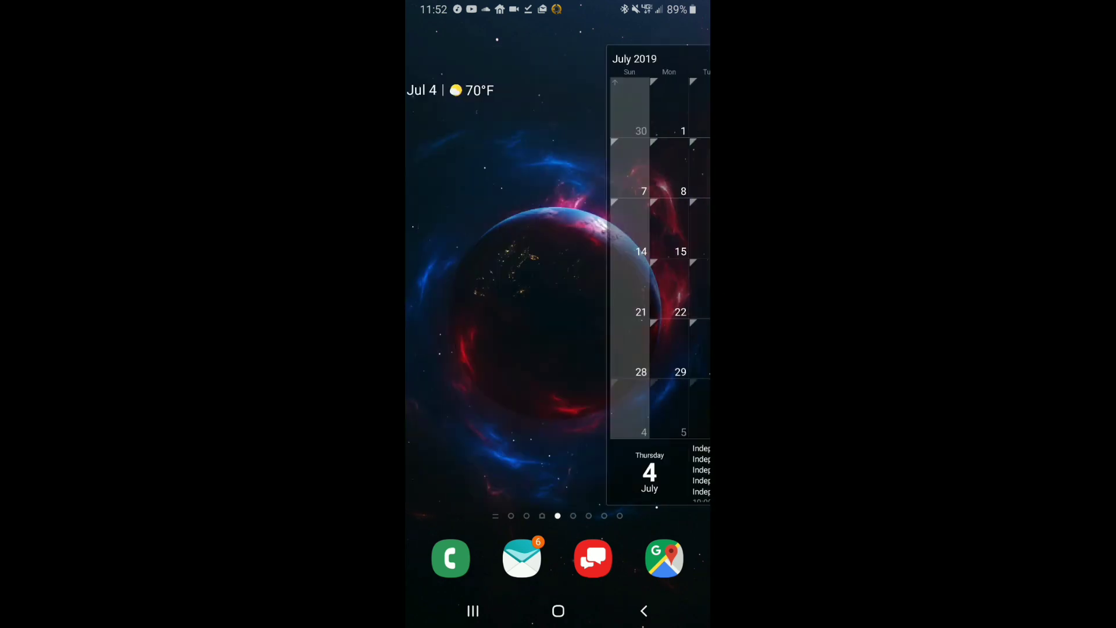
# - Launch KineMaster, browse the project's media folders, and land on the 16:9 Untitled 7 project page
pyautogui.hscroll(-3)
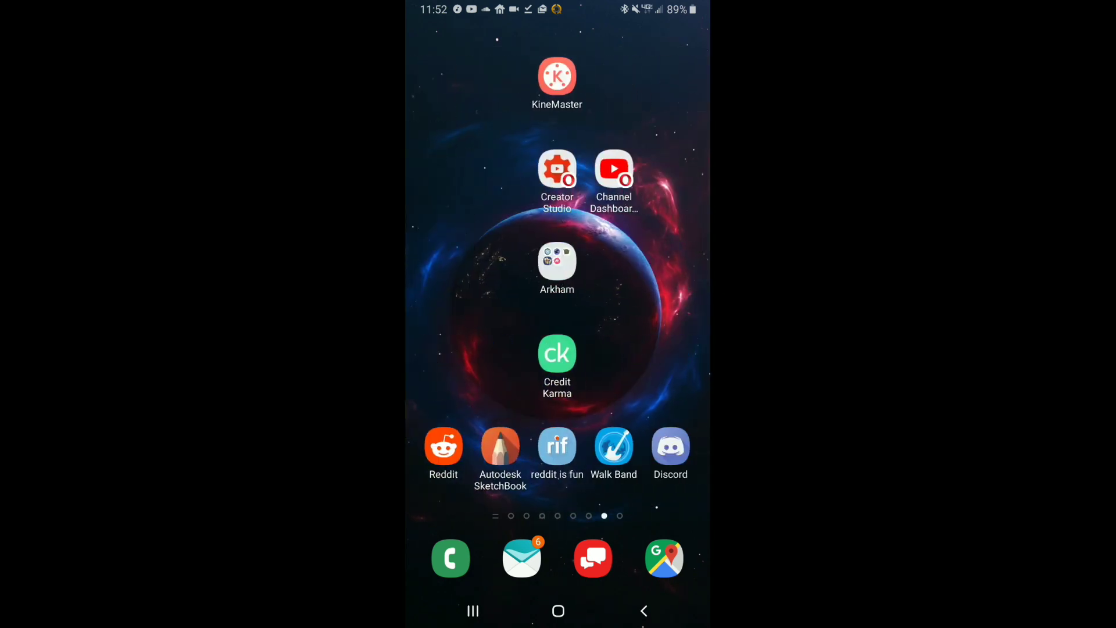
pyautogui.click(557, 74)
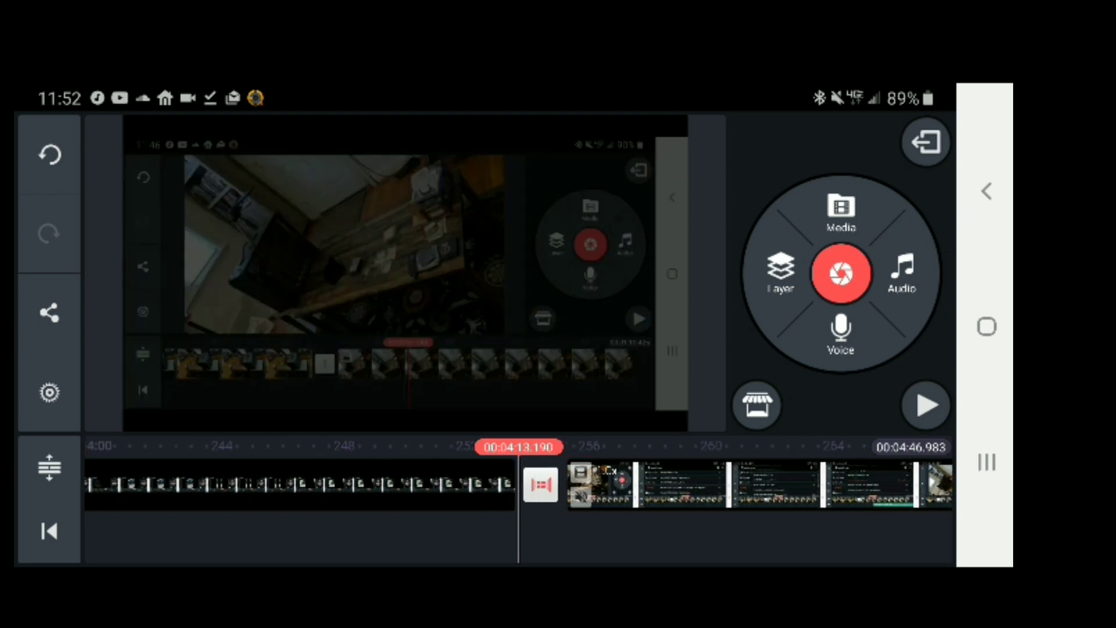
pyautogui.hscroll(3)
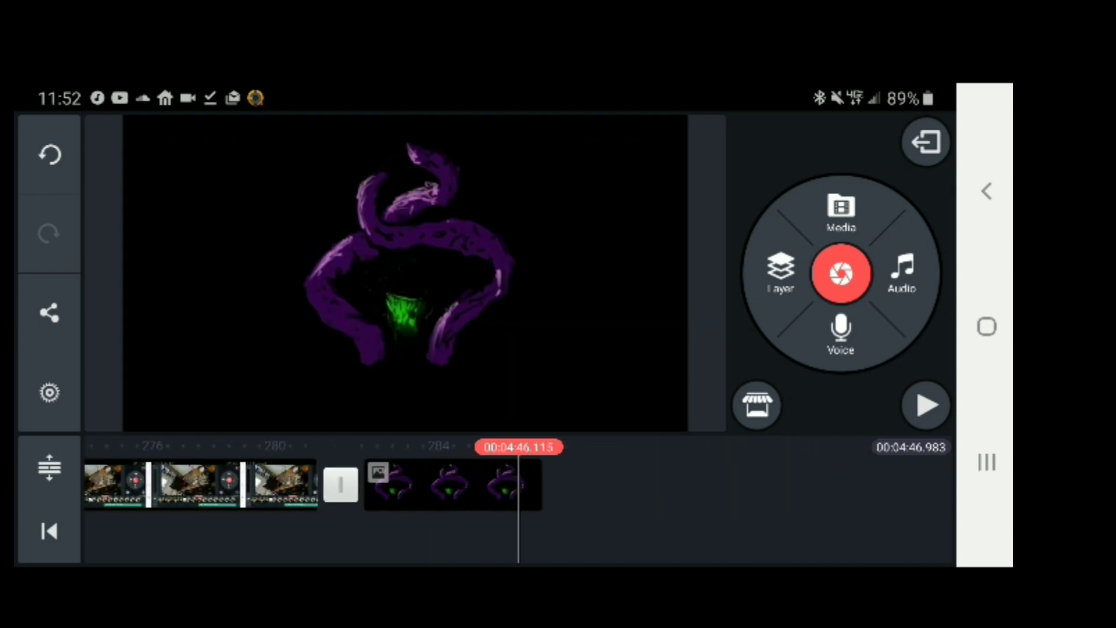
pyautogui.click(840, 211)
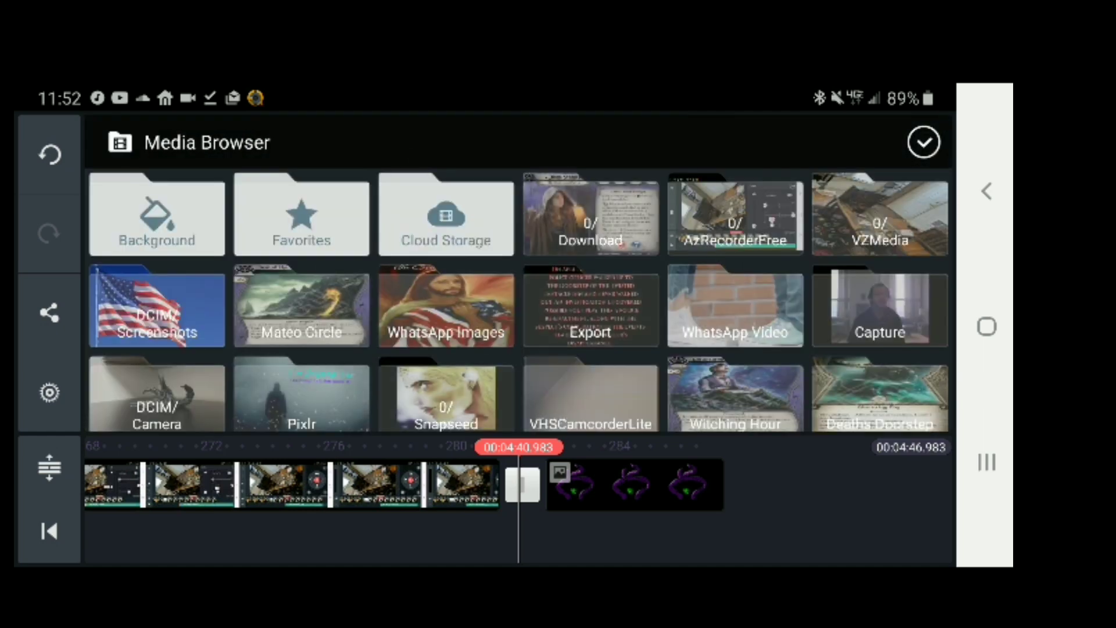
pyautogui.click(589, 214)
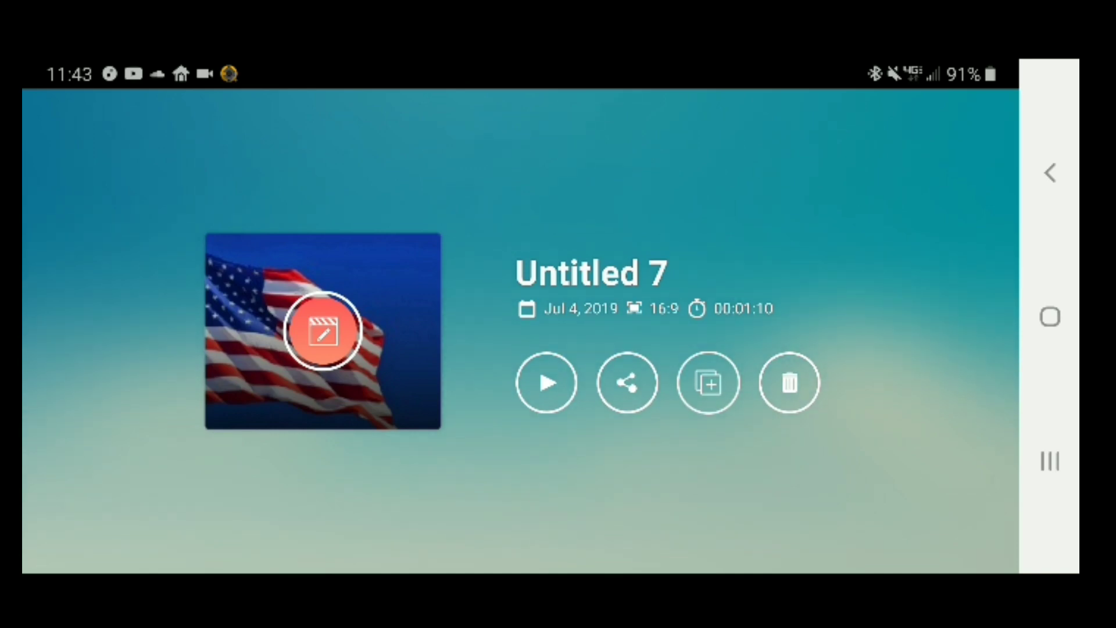
# - Add the Seal of the Elder Sign card image from the downloads after the room footage
pyautogui.click(322, 330)
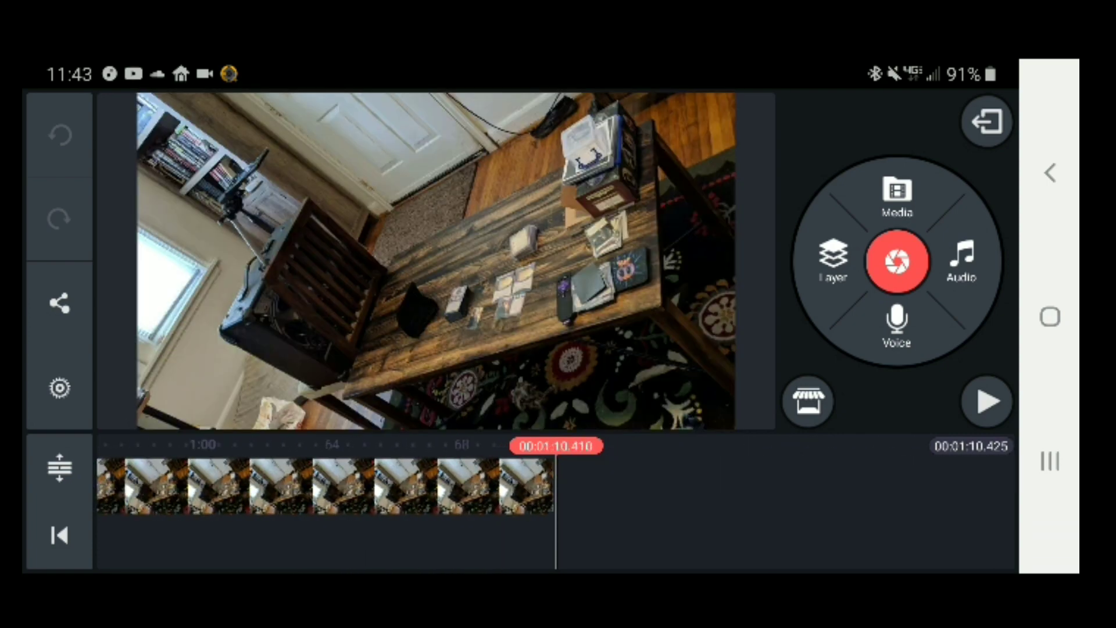
pyautogui.click(896, 199)
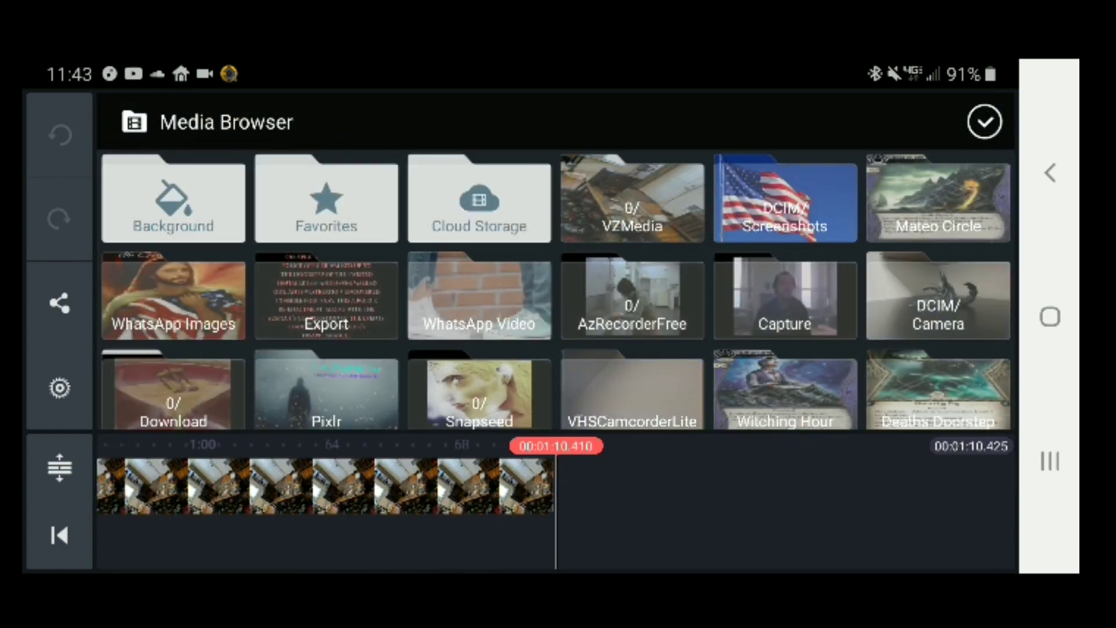
pyautogui.click(937, 199)
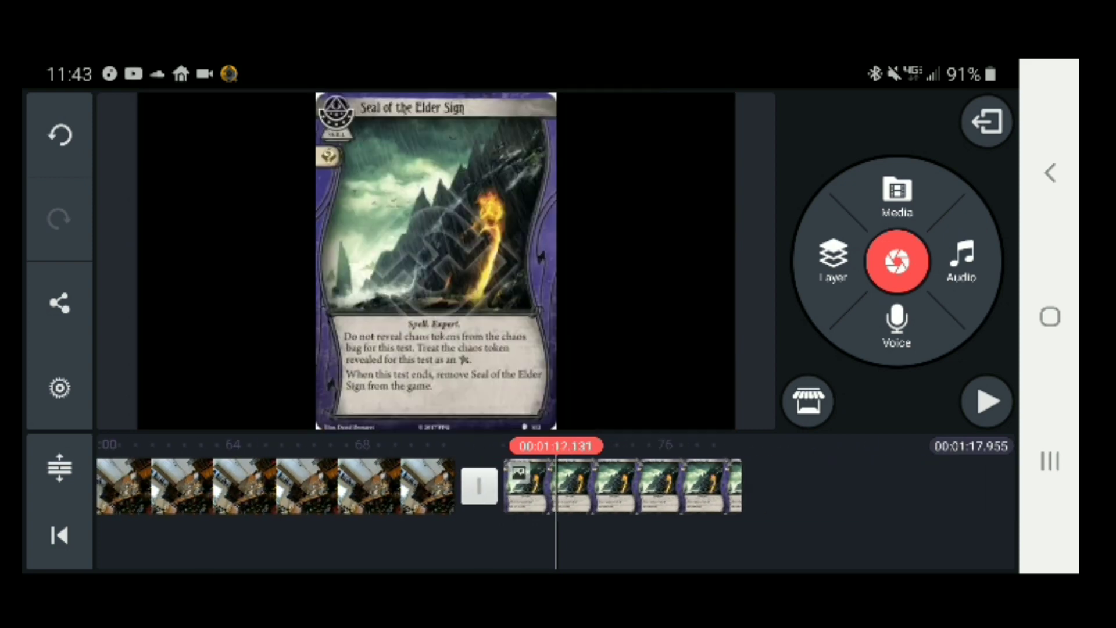
# - Review the card clip's settings, extend it, and finish with a card image overlaid above
pyautogui.click(612, 486)
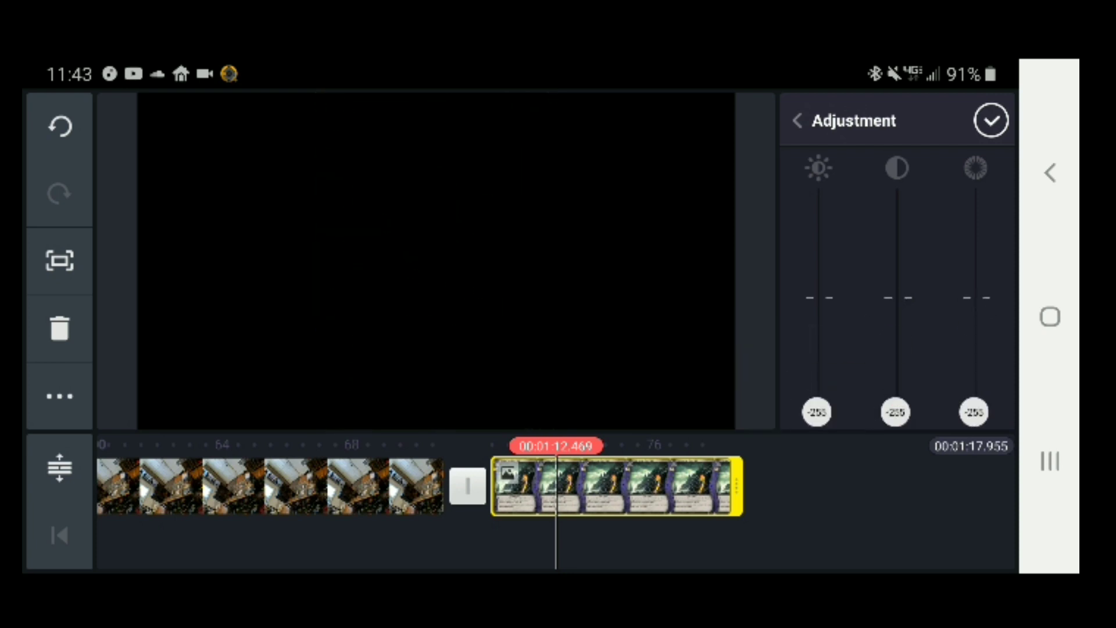
pyautogui.click(795, 119)
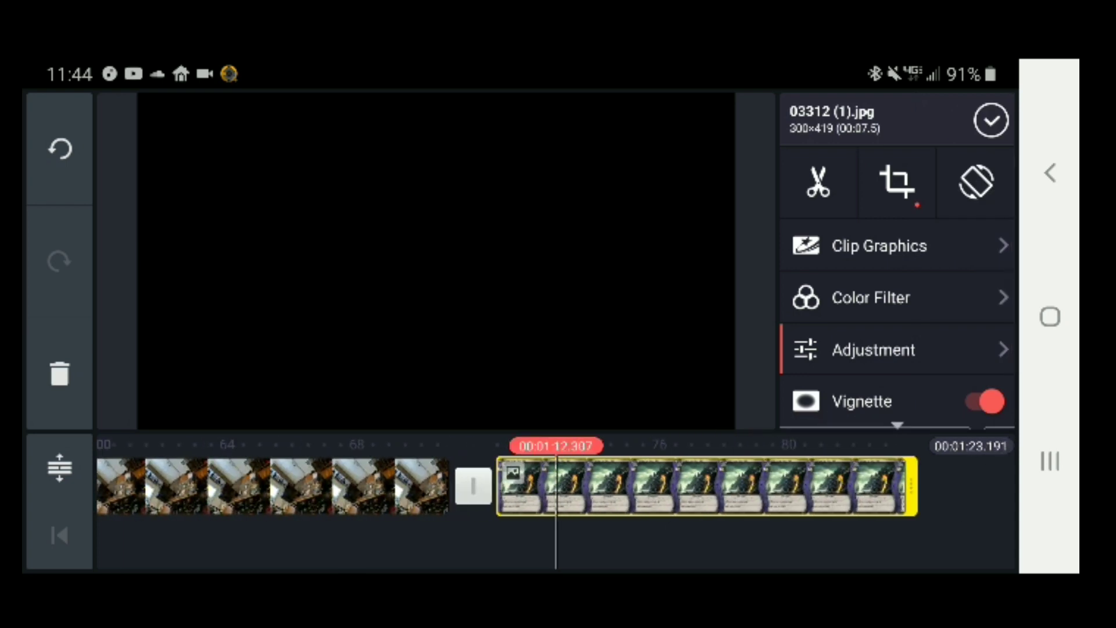
pyautogui.click(990, 119)
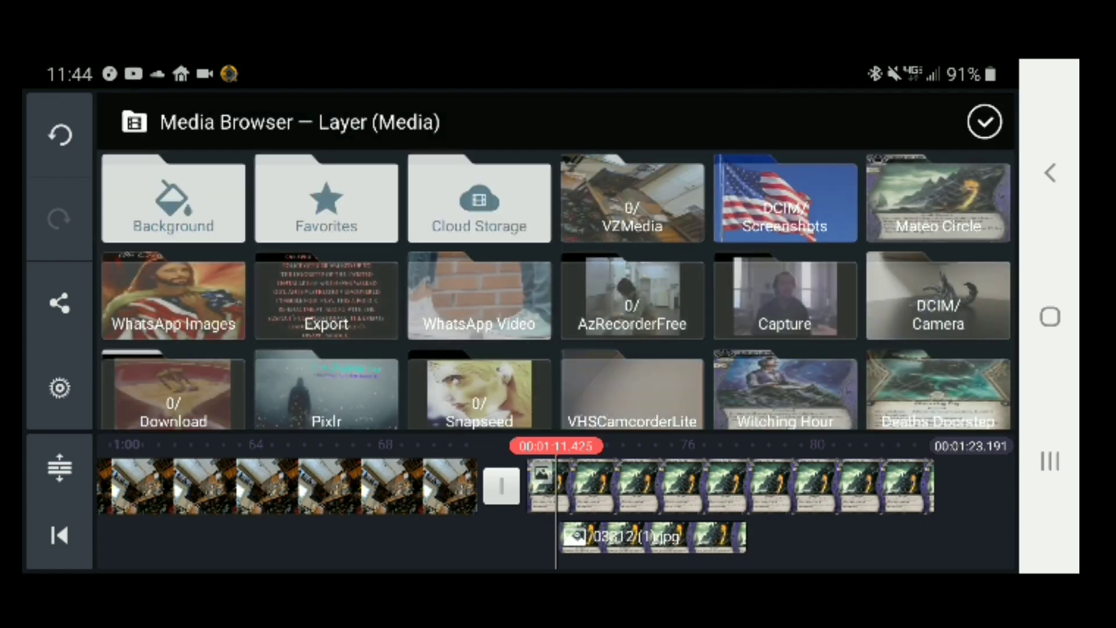
# - Add a card overlay, give it a side slide-in entrance animation, and finish editing it
pyautogui.click(938, 199)
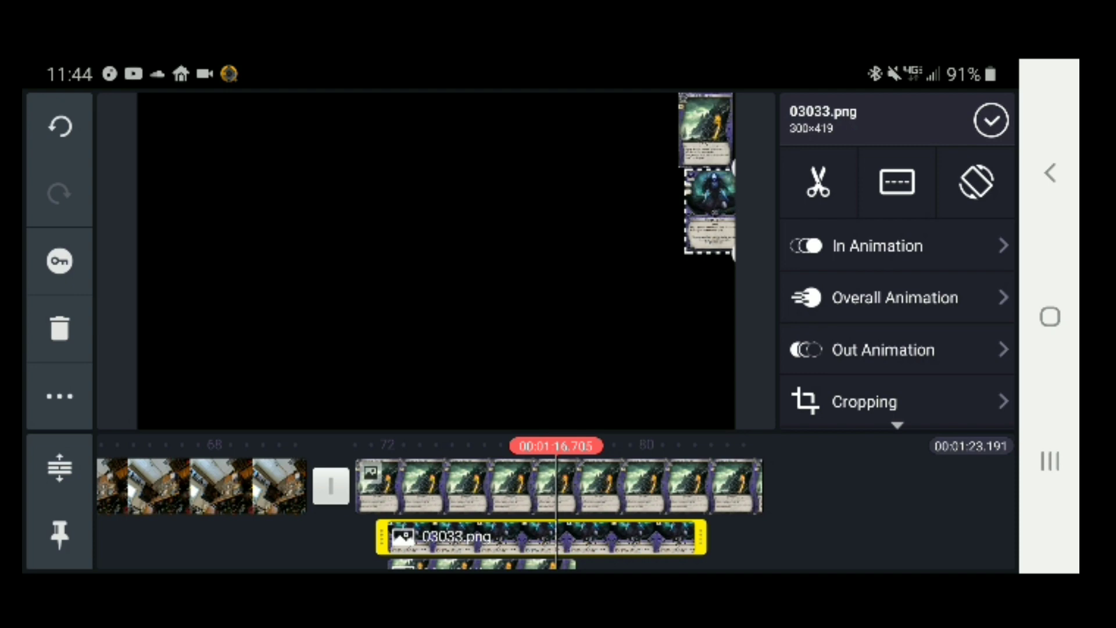
pyautogui.click(876, 246)
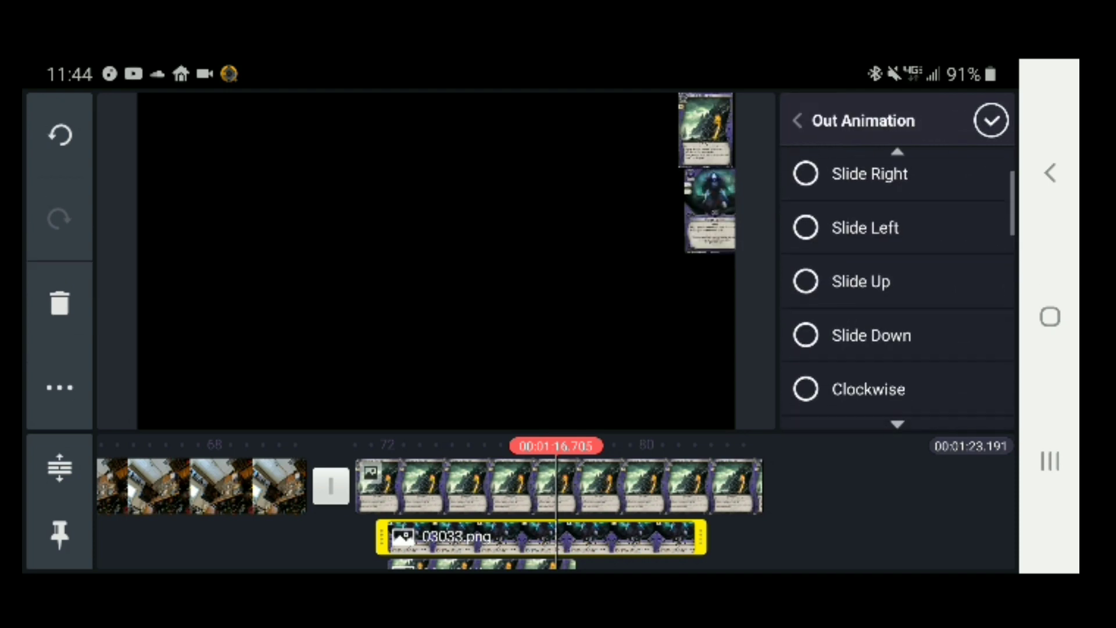
pyautogui.click(796, 119)
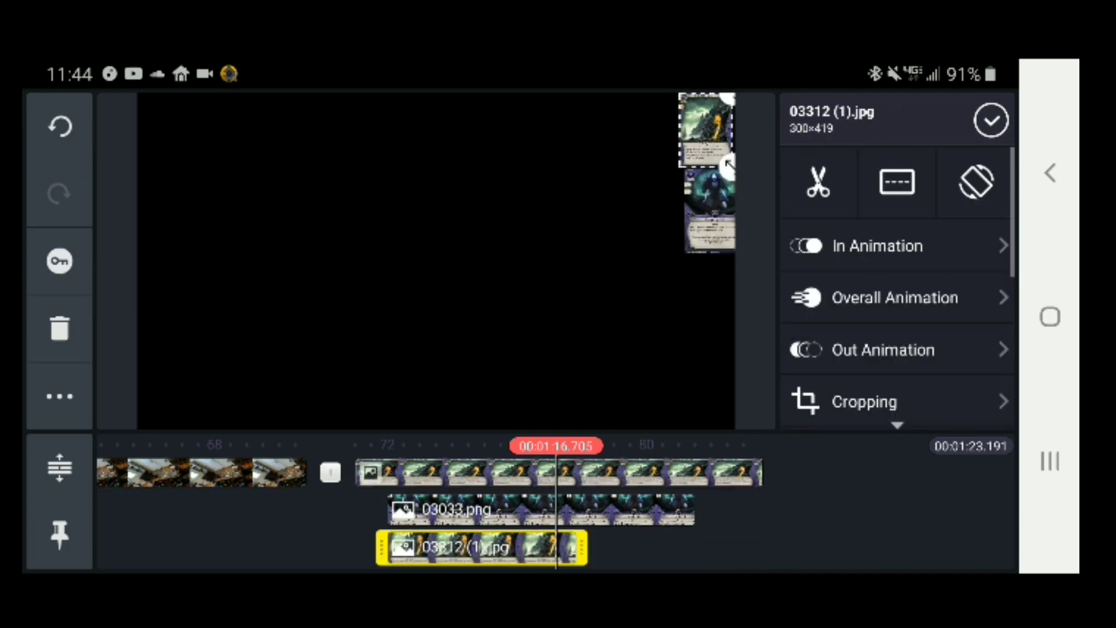
pyautogui.click(877, 245)
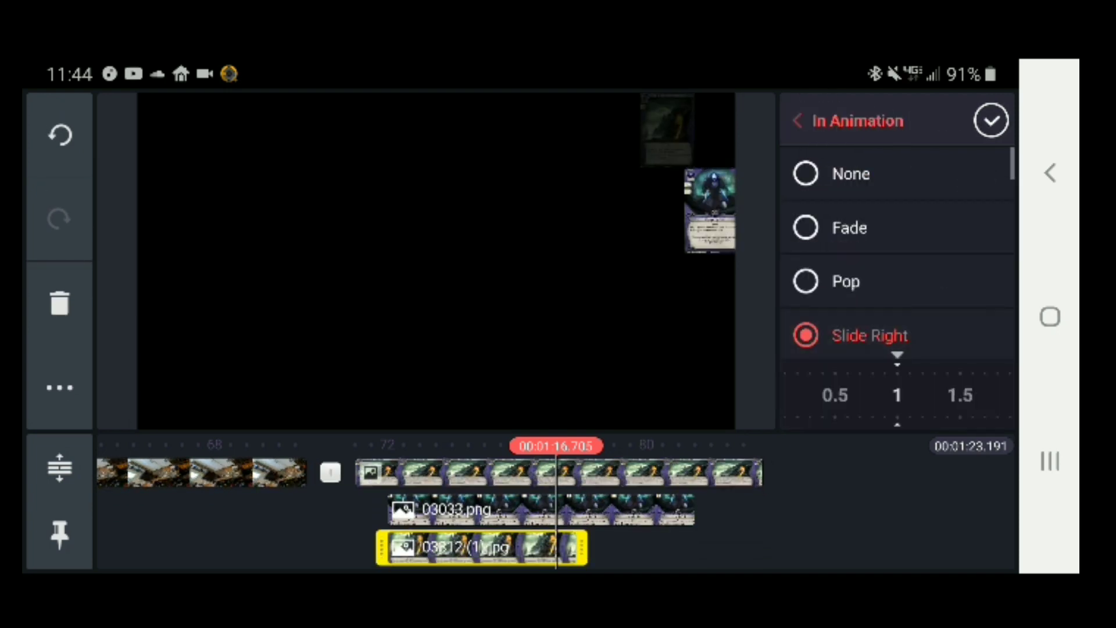
pyautogui.click(797, 120)
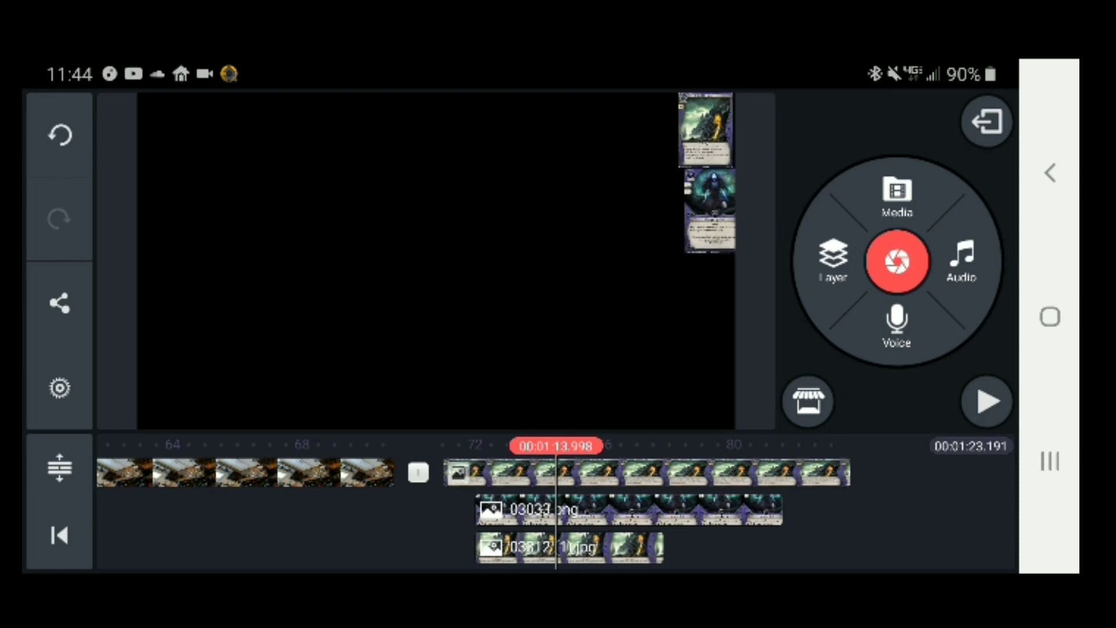
pyautogui.click(519, 547)
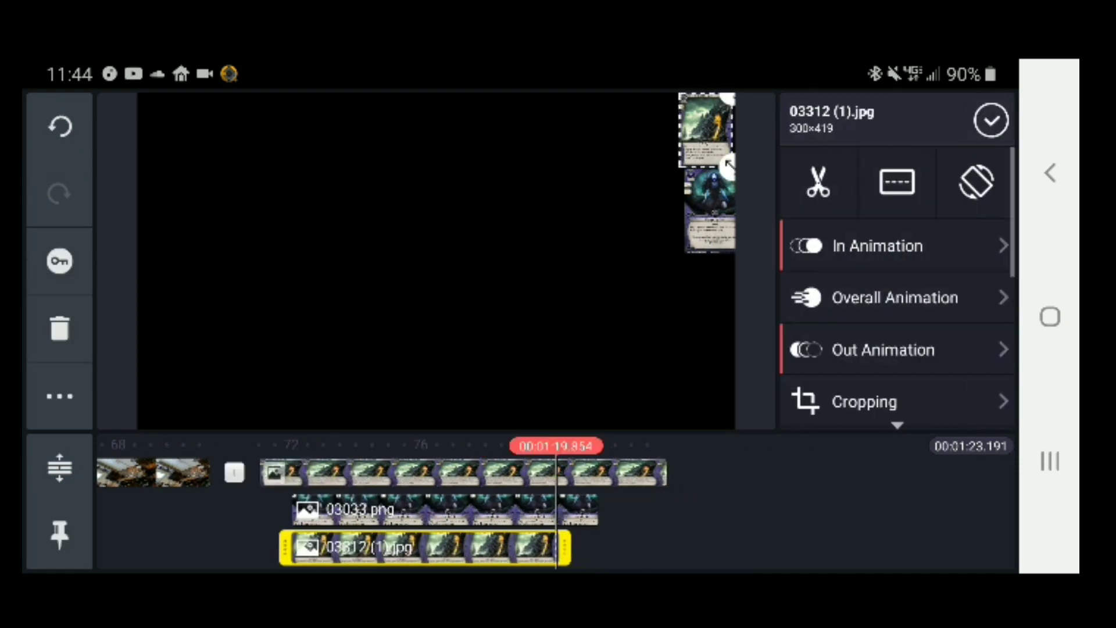
pyautogui.click(991, 119)
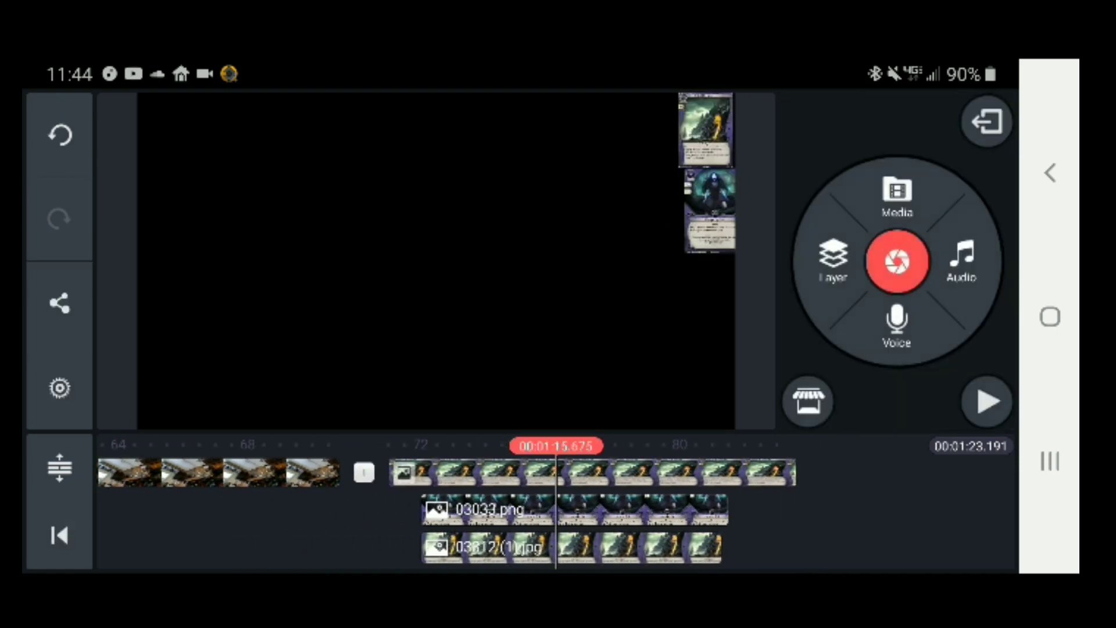
# - Overlay another Seal of the Elder Sign card from the Mateo Circle folder and review its in/out animations
pyautogui.click(896, 199)
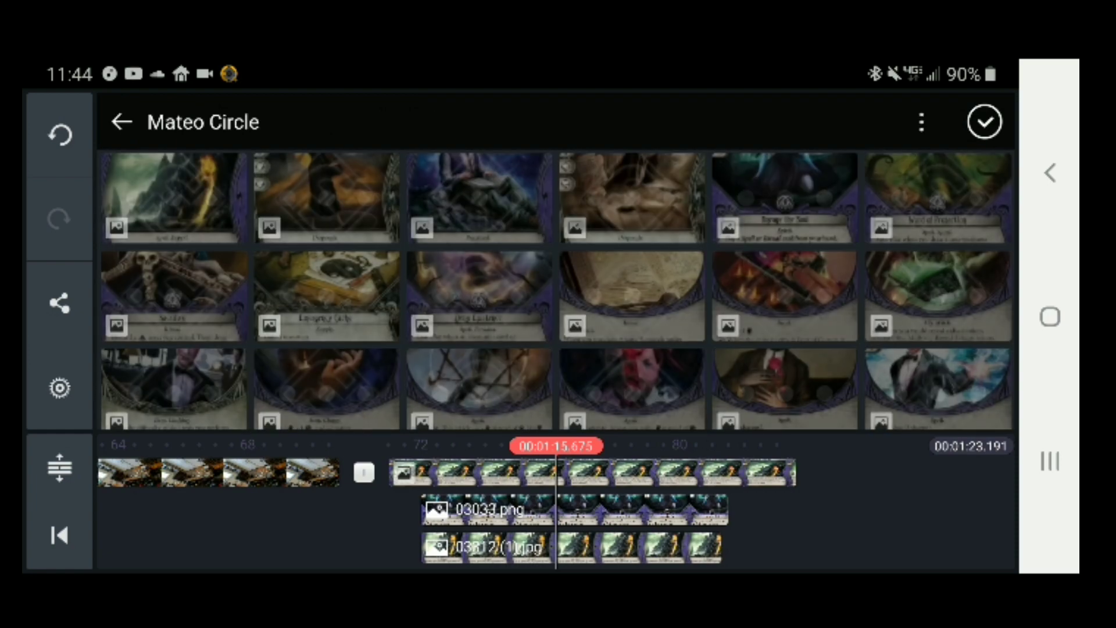
pyautogui.click(651, 546)
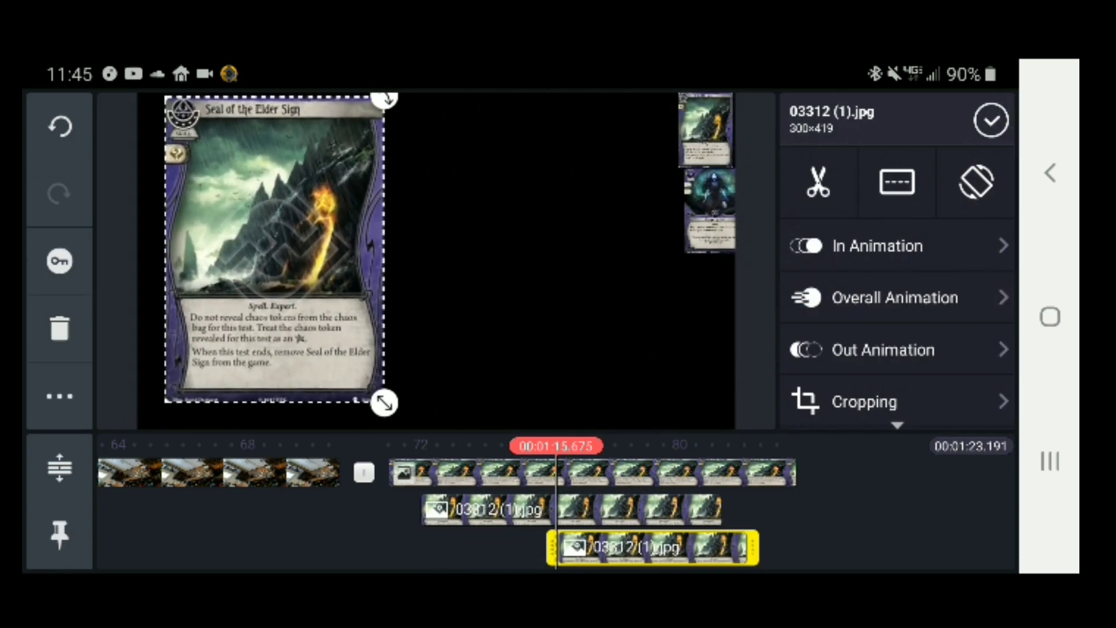
pyautogui.click(877, 245)
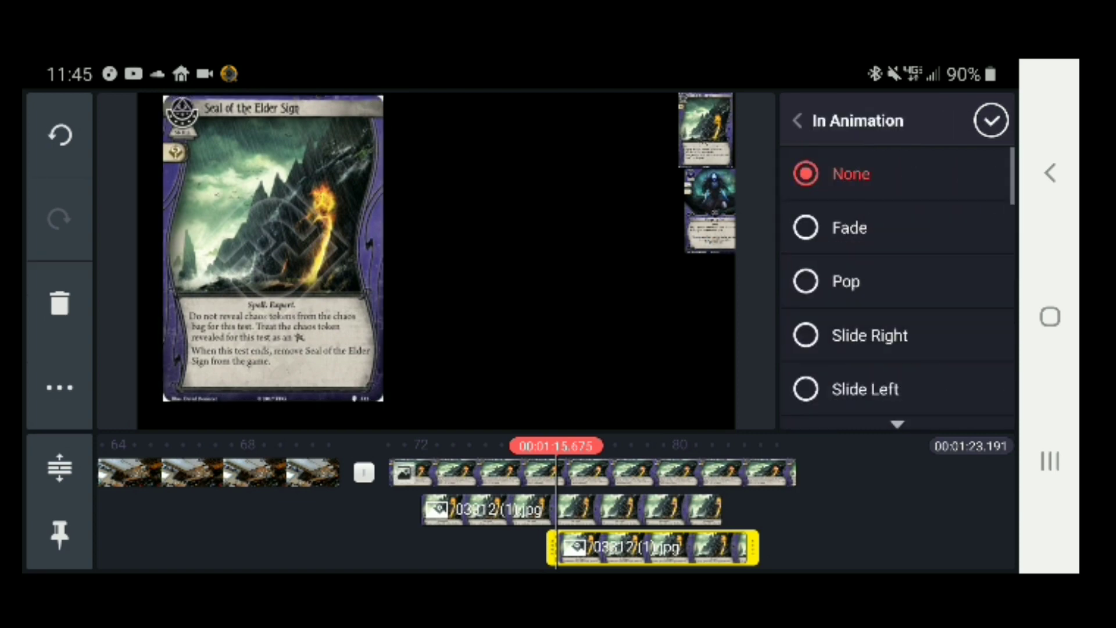
pyautogui.click(798, 120)
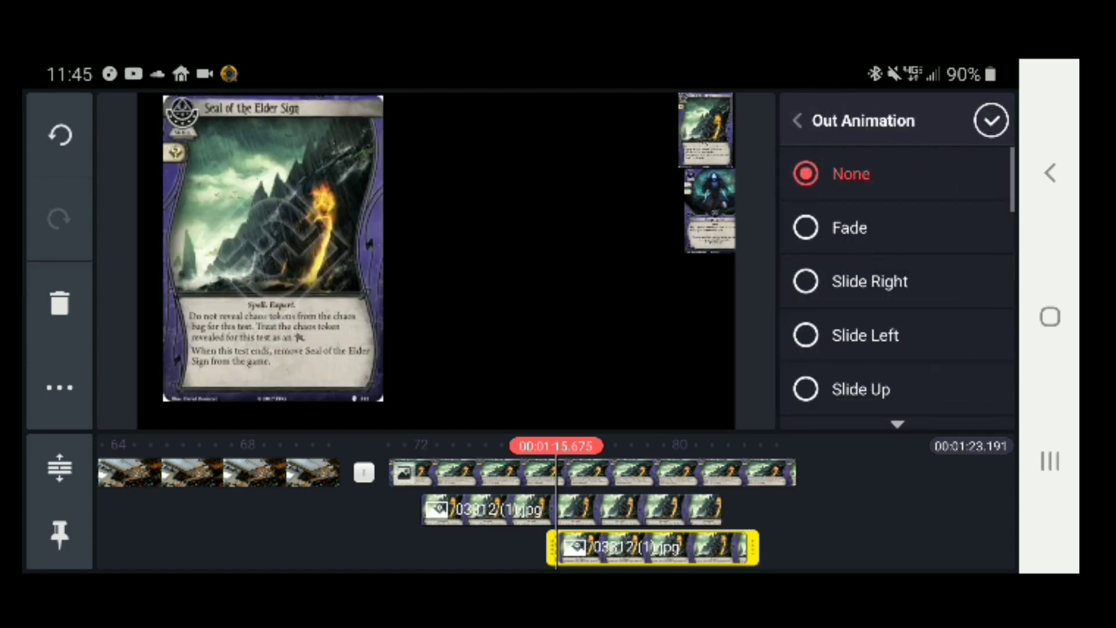
pyautogui.click(990, 119)
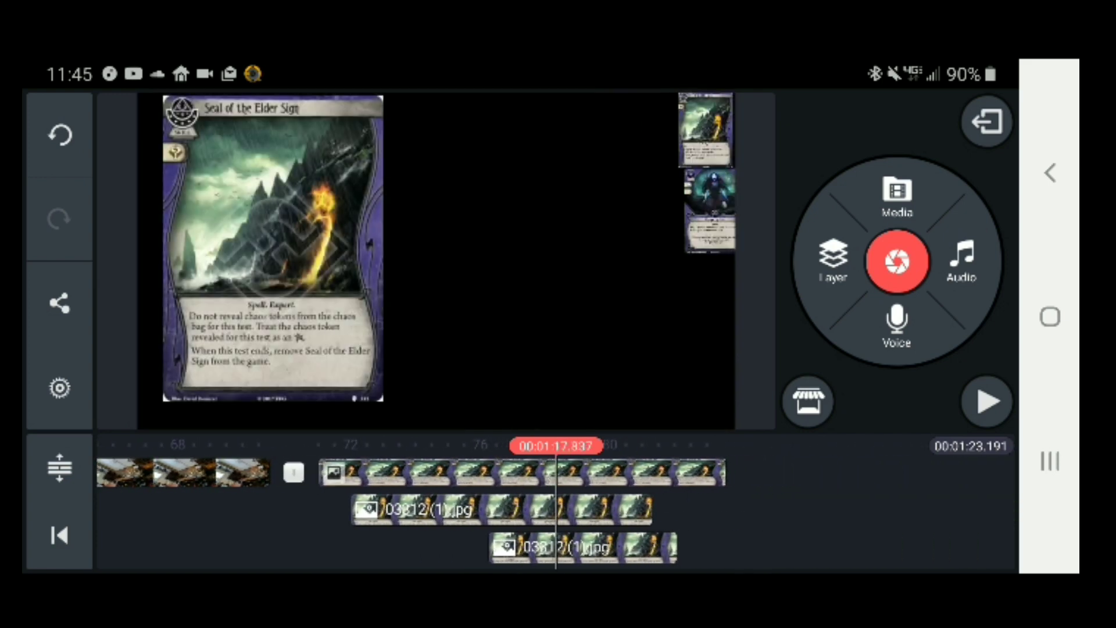
# - Add a new card image clip after the Seal section, extending the video to 1:29, and preview it
pyautogui.click(519, 473)
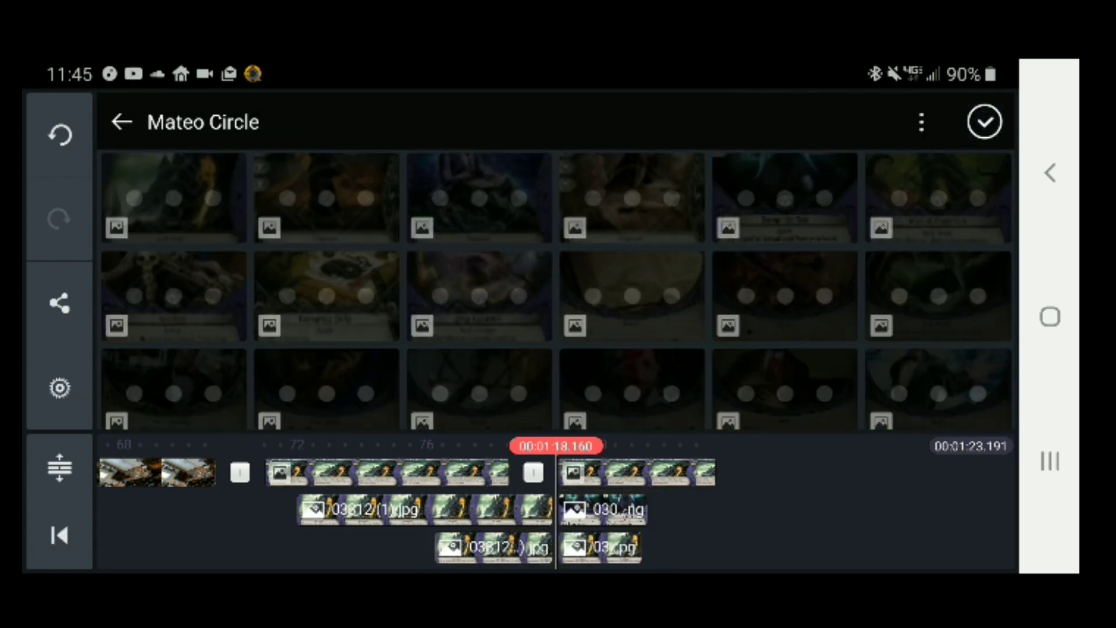
pyautogui.click(985, 121)
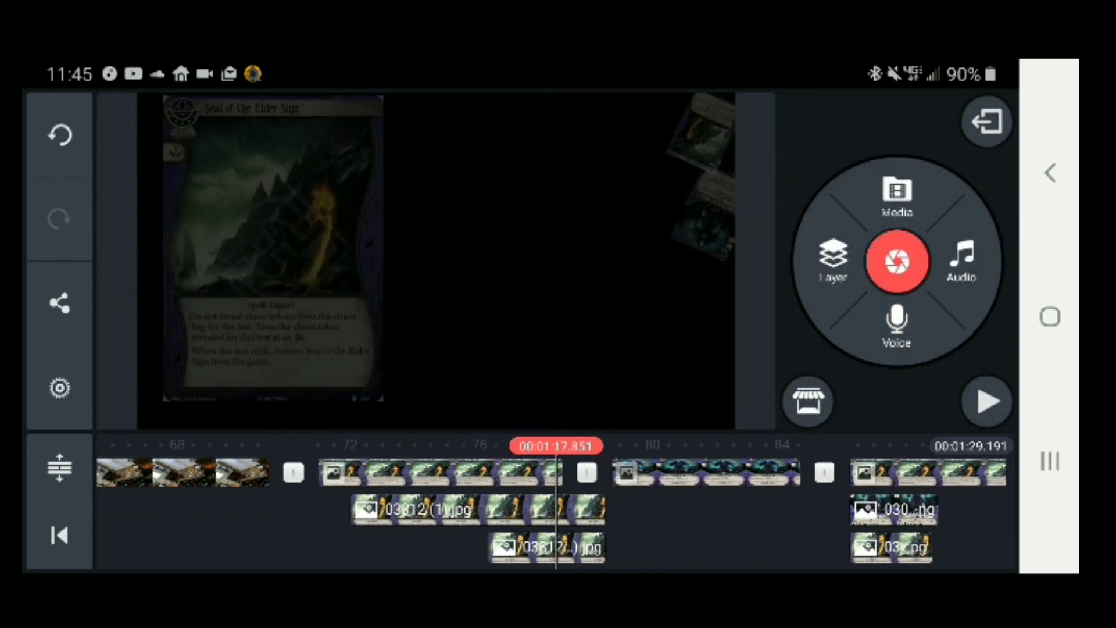
pyautogui.click(987, 401)
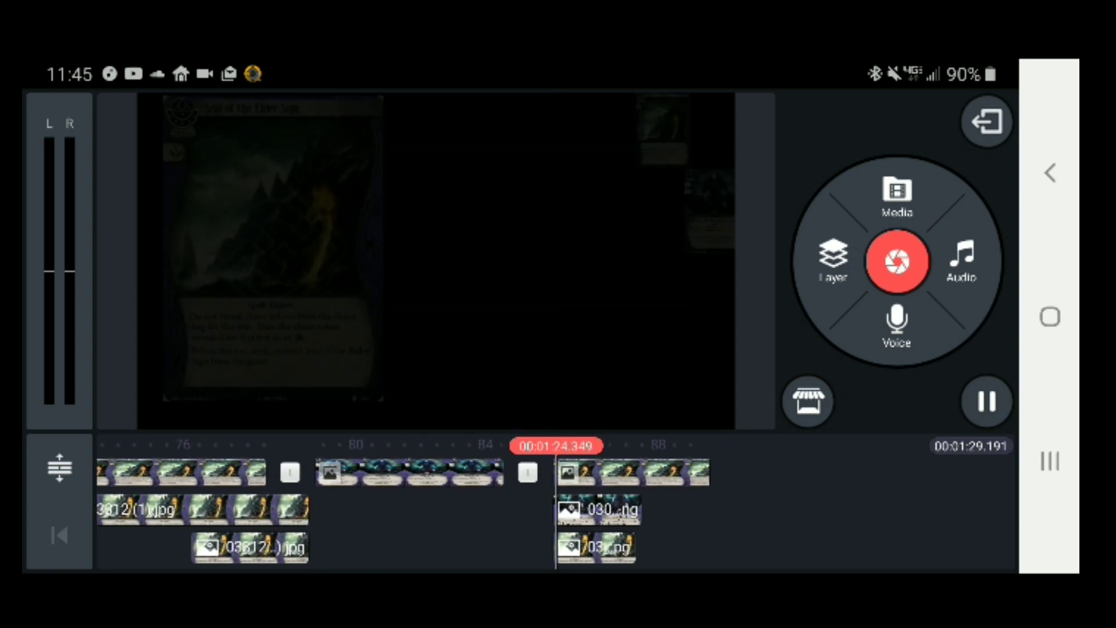
pyautogui.click(987, 401)
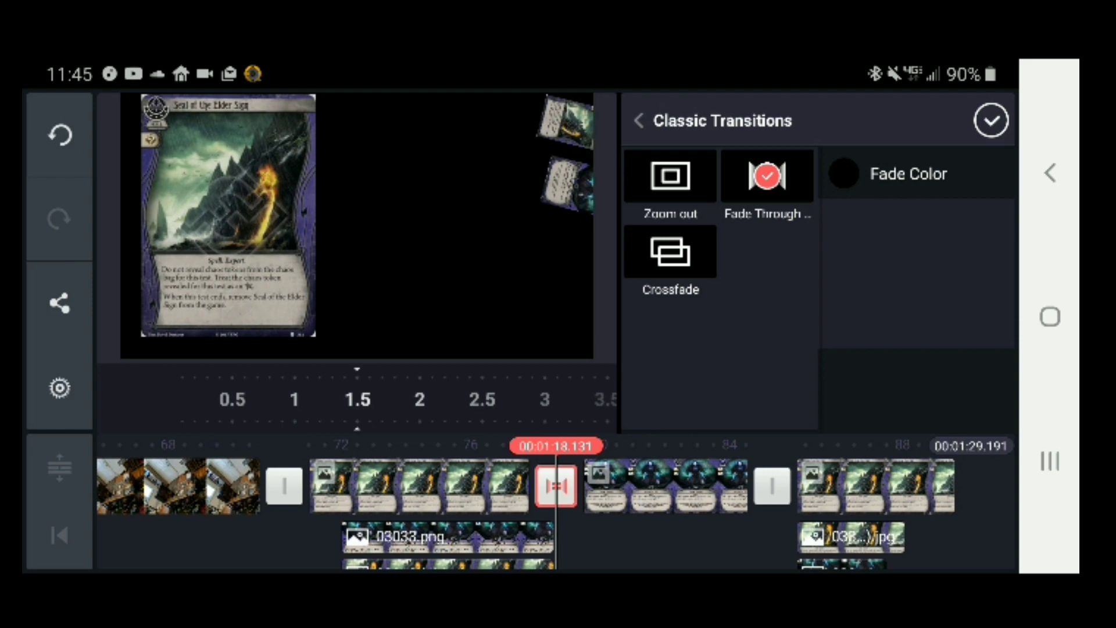
# - Set the transition after the Uncage the Soul section to Folding Screen opening sideways
pyautogui.click(638, 120)
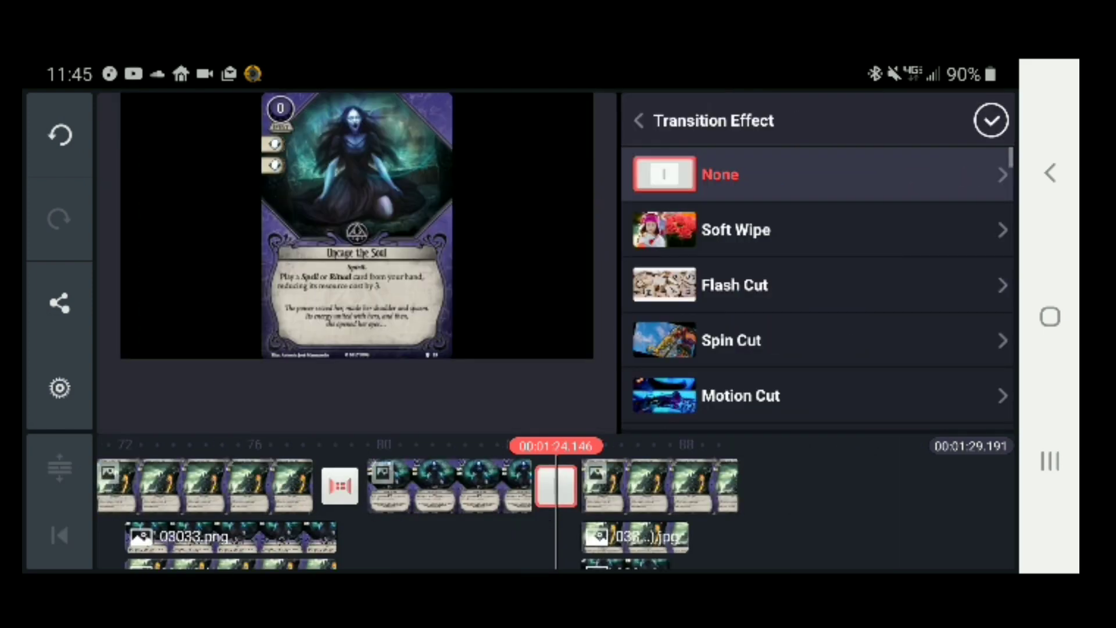
pyautogui.scroll(-3)
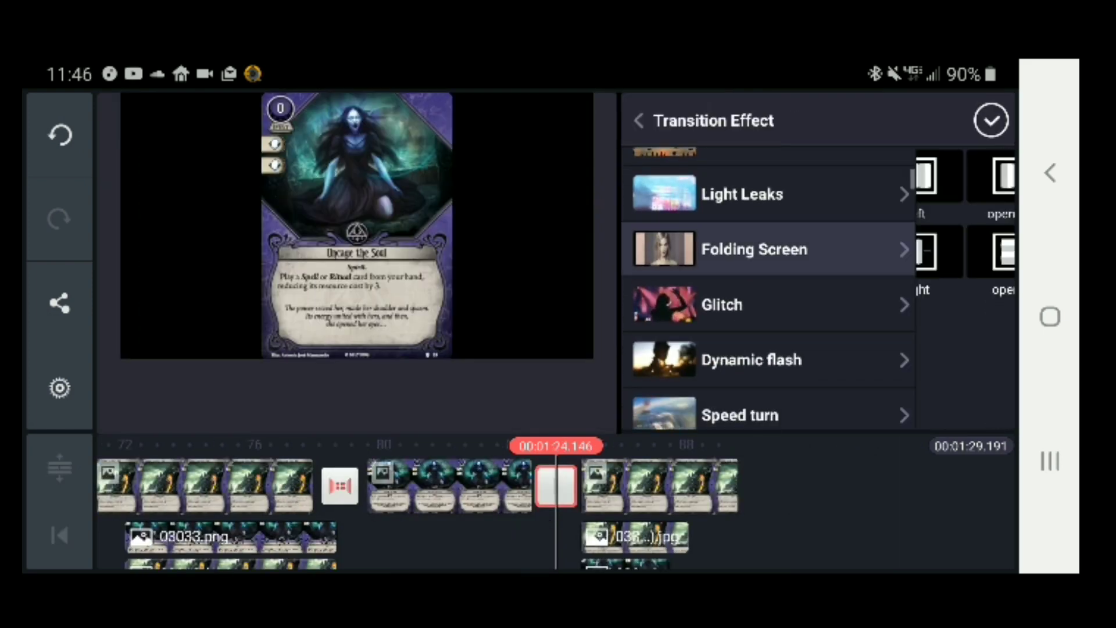
pyautogui.click(753, 248)
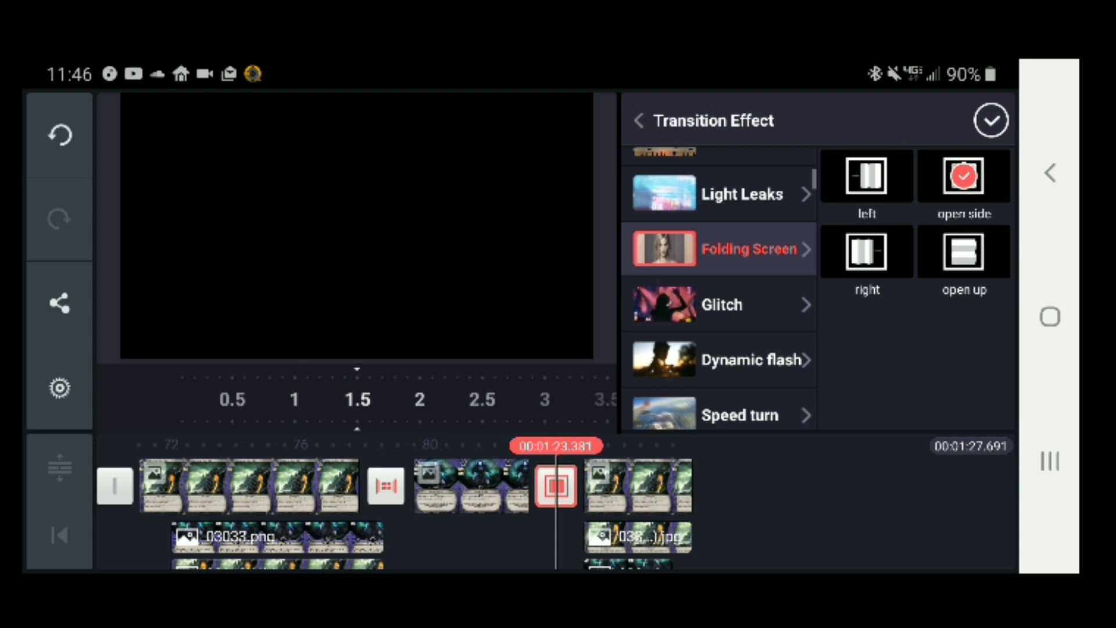
pyautogui.click(991, 119)
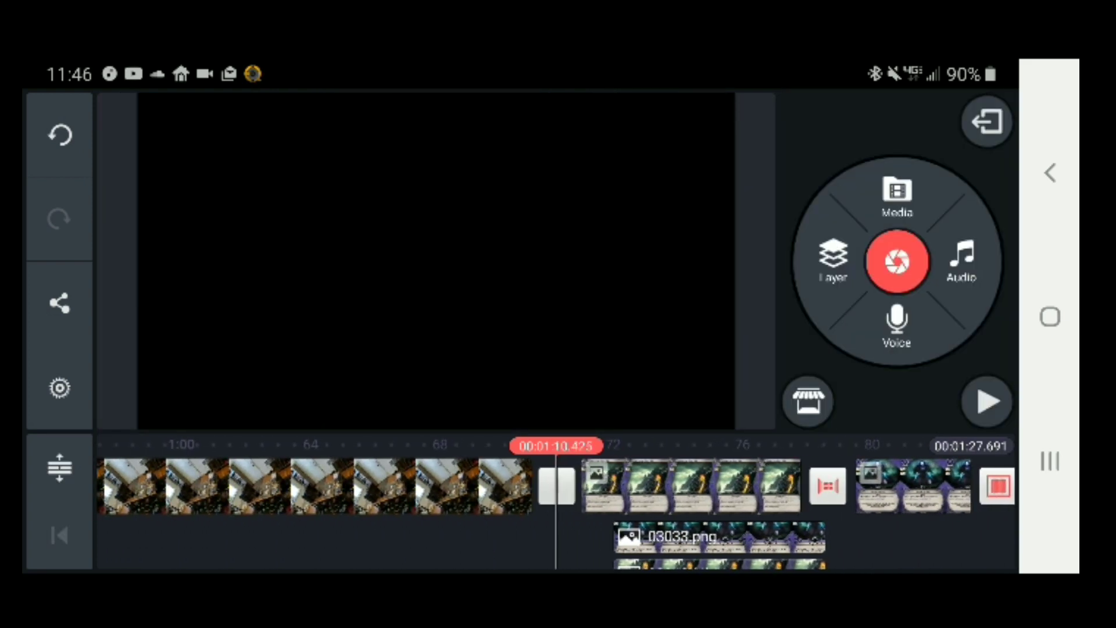
# - Play back the video to preview the fade-through and folding screen transitions
pyautogui.click(987, 400)
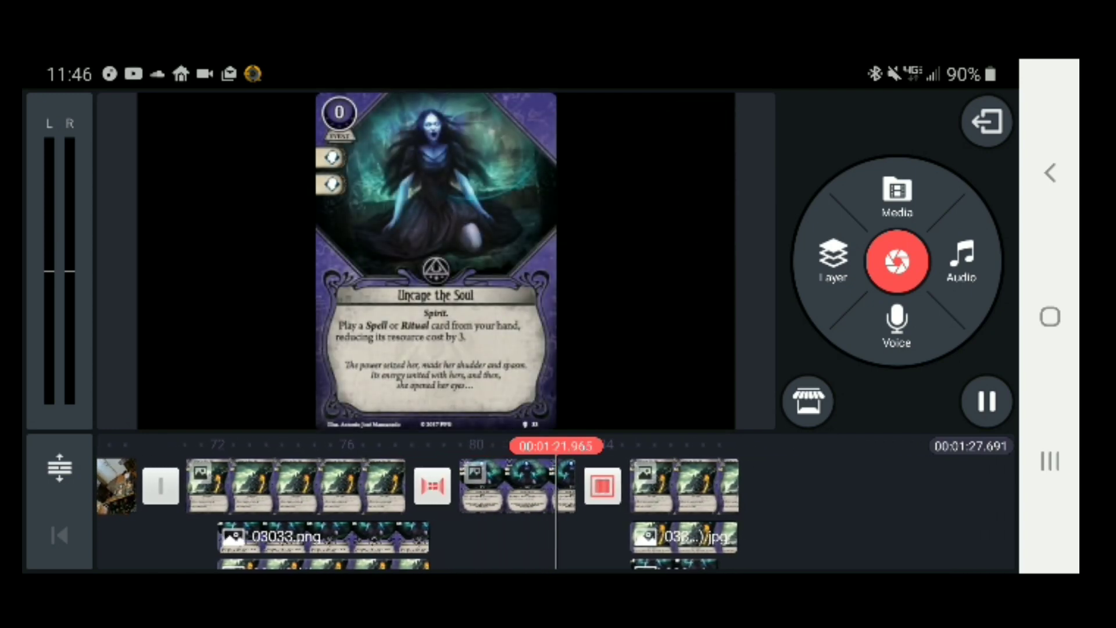
pyautogui.click(986, 400)
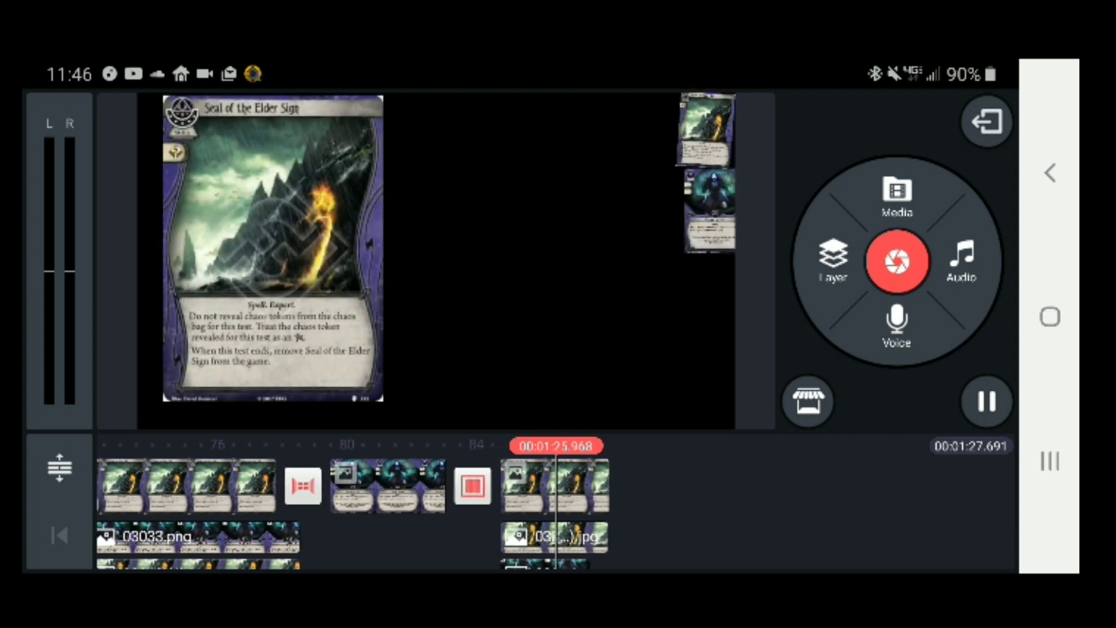
pyautogui.click(986, 401)
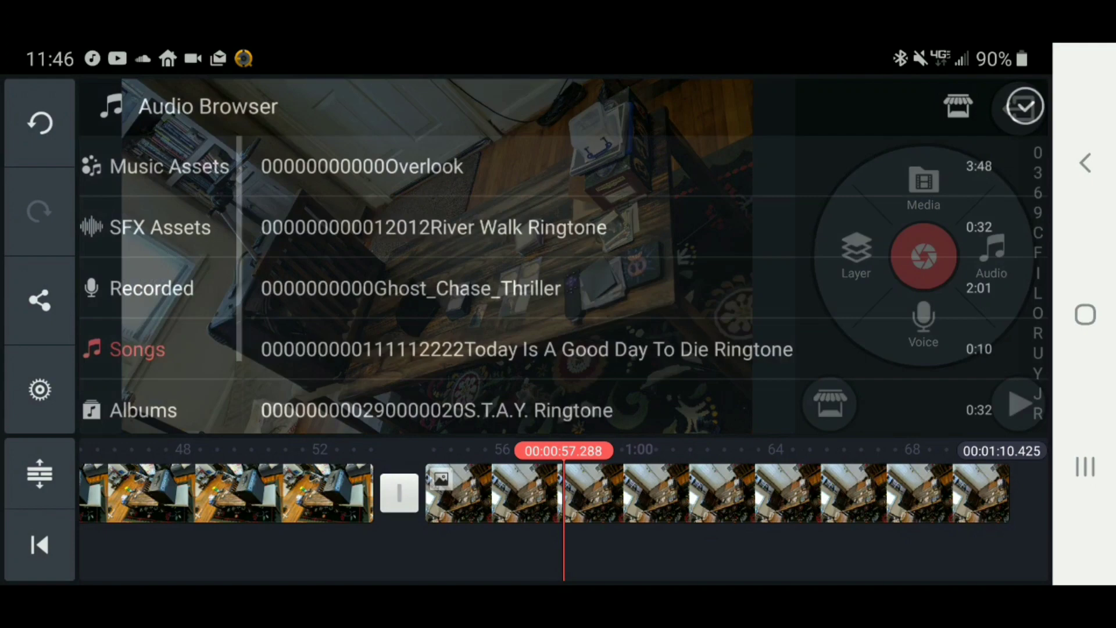
# - Add the 000000000The_New_Order song from Audio > Songs as a background music track
pyautogui.click(1020, 107)
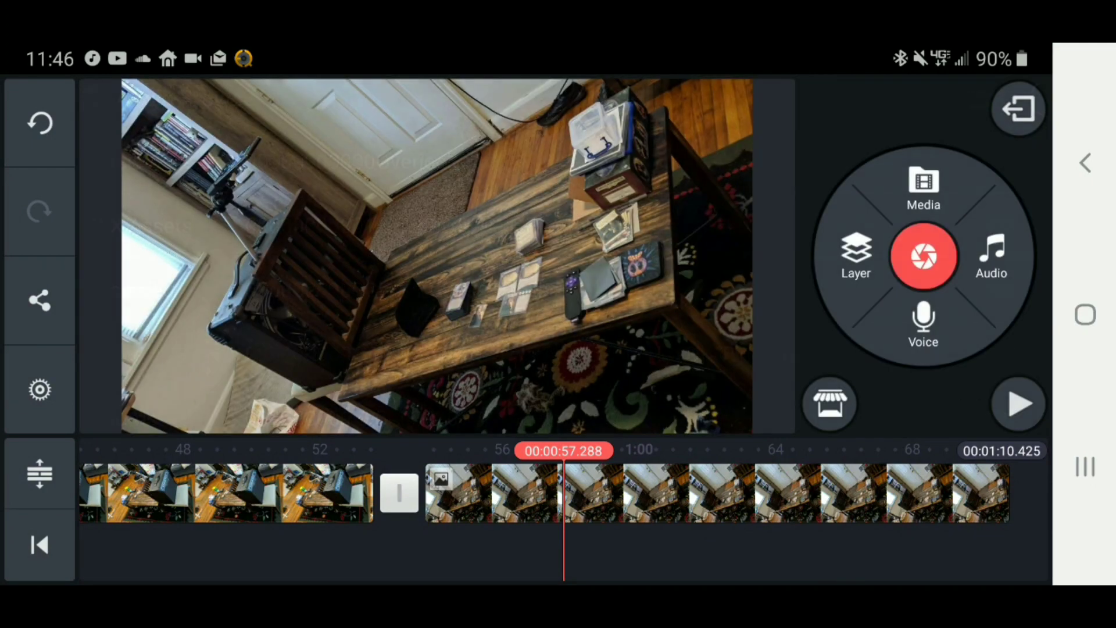
pyautogui.click(990, 256)
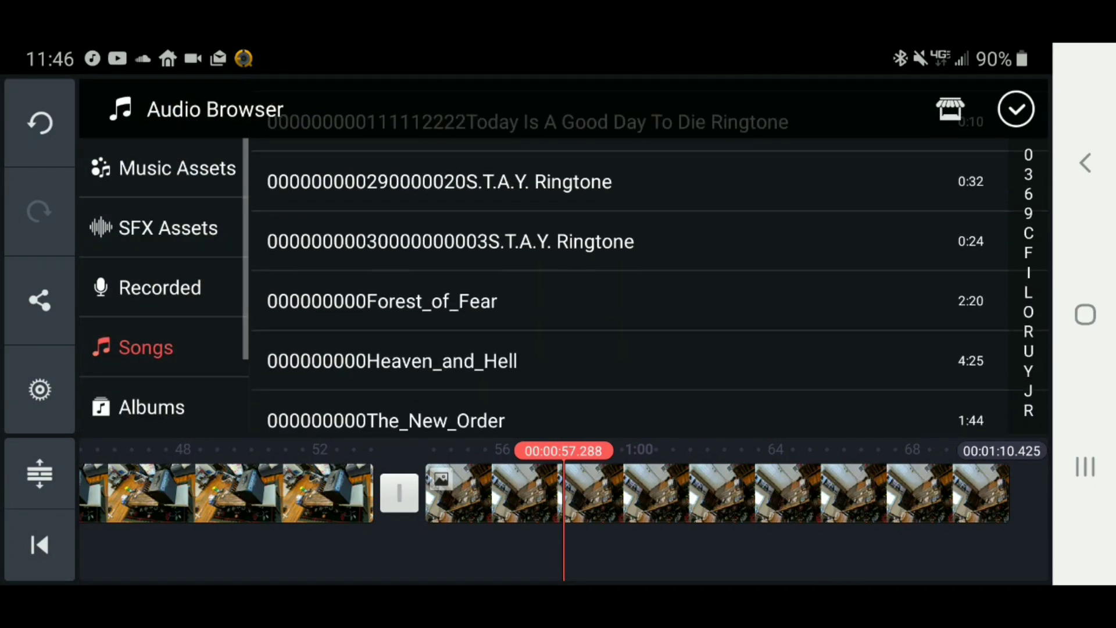
pyautogui.scroll(3)
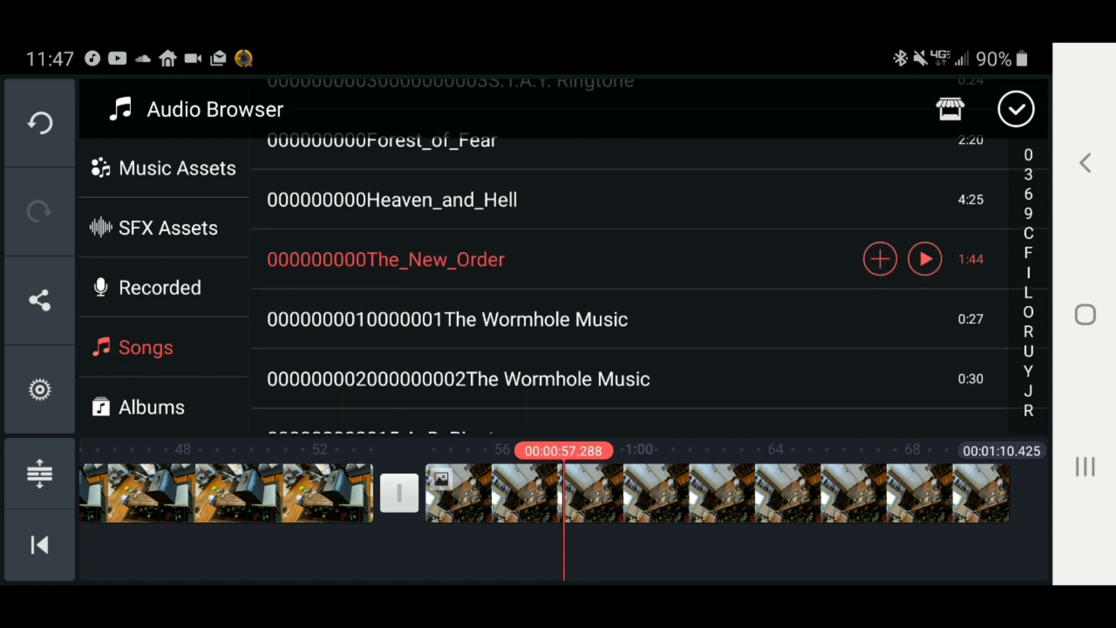
pyautogui.click(880, 258)
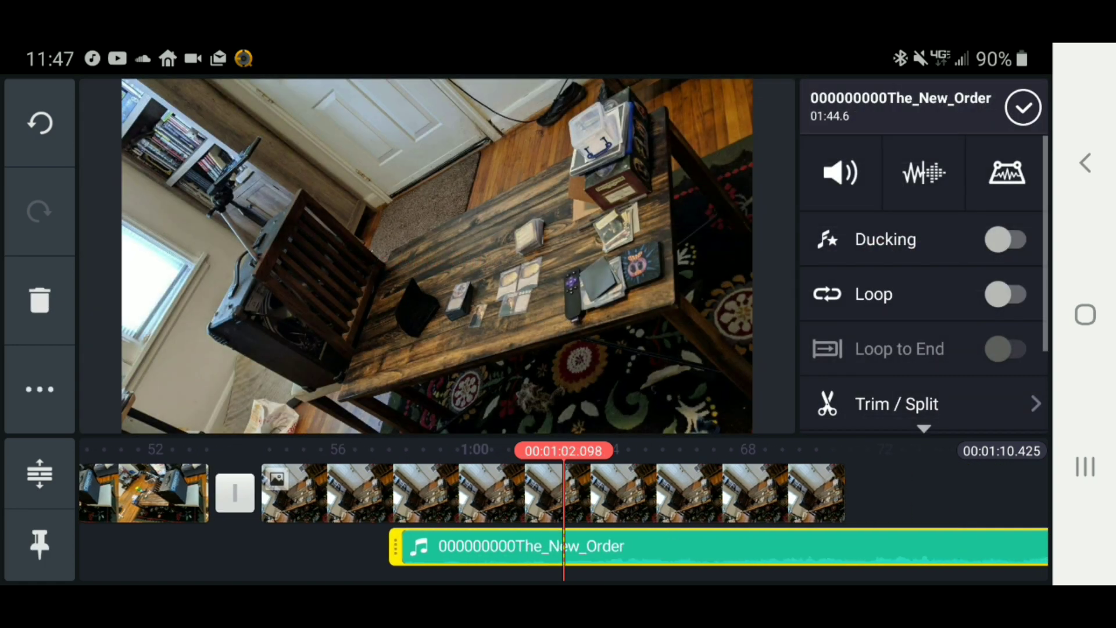
# - Lower the music track's volume to 14%, confirm, and play back to hear it
pyautogui.click(841, 172)
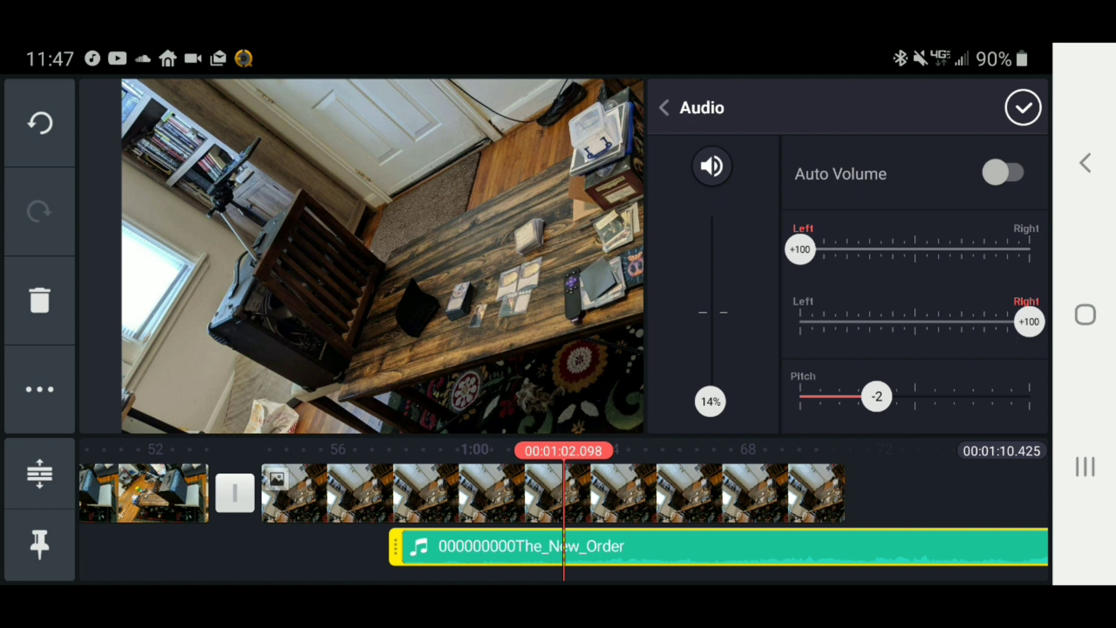
pyautogui.click(1023, 107)
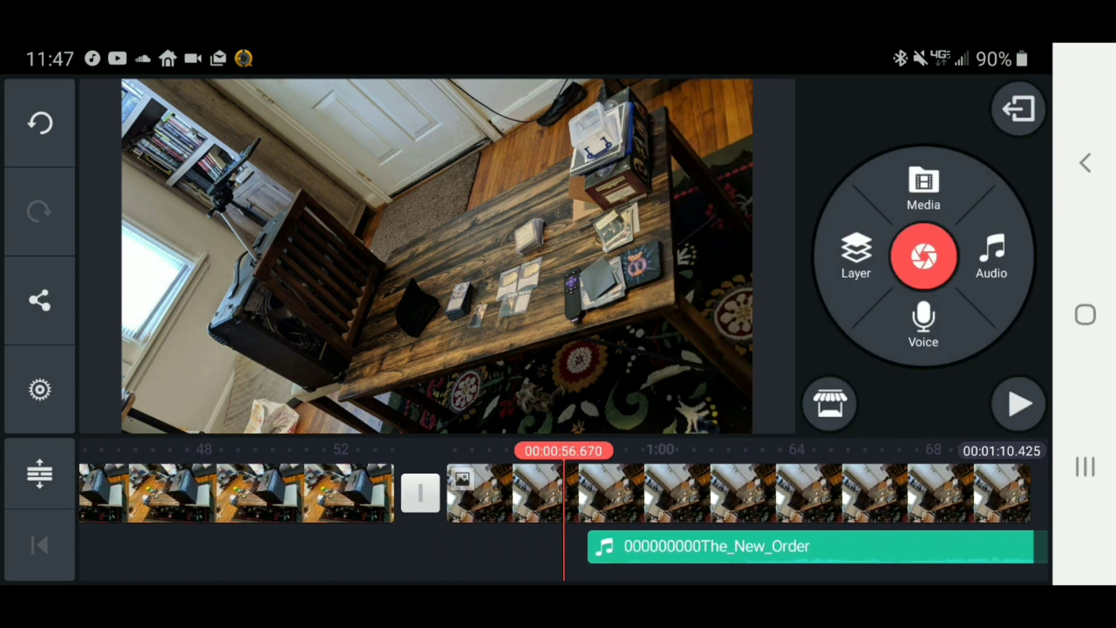
pyautogui.click(1017, 404)
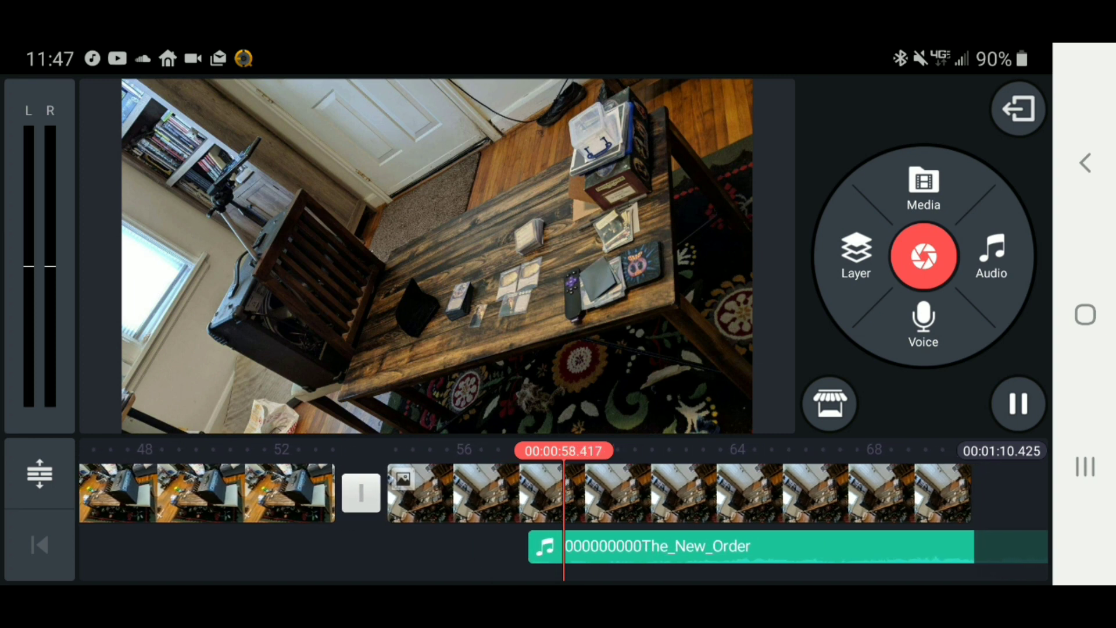